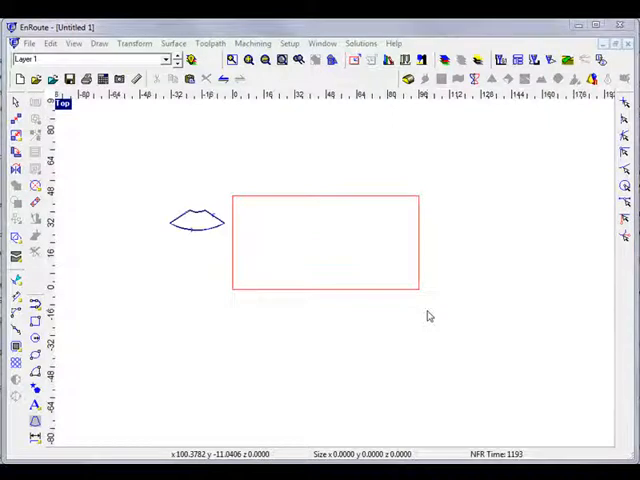
- Select the curved part shape so the Nest tool can be run against the plate
{"action": "left_click", "coordinate": [196, 220]}
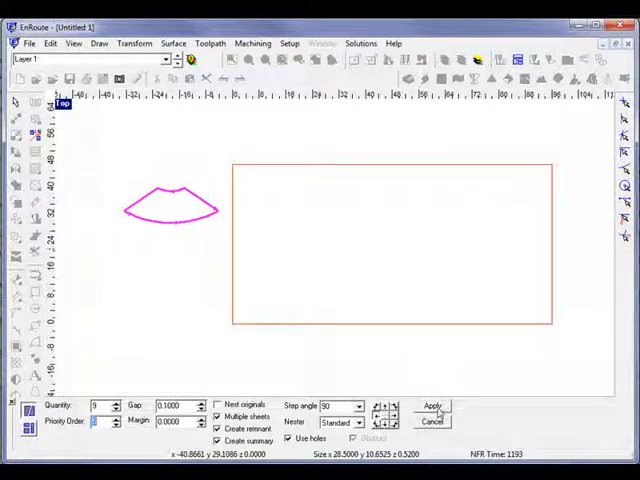
{"action": "left_click", "coordinate": [432, 406]}
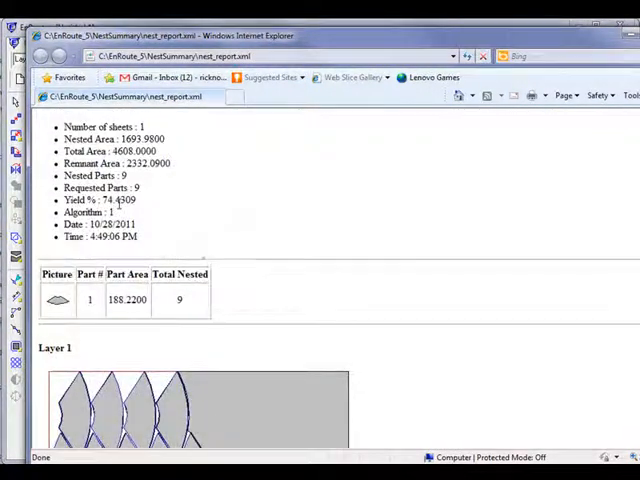
{"action": "scroll", "scroll_direction": "down", "scroll_amount": 3}
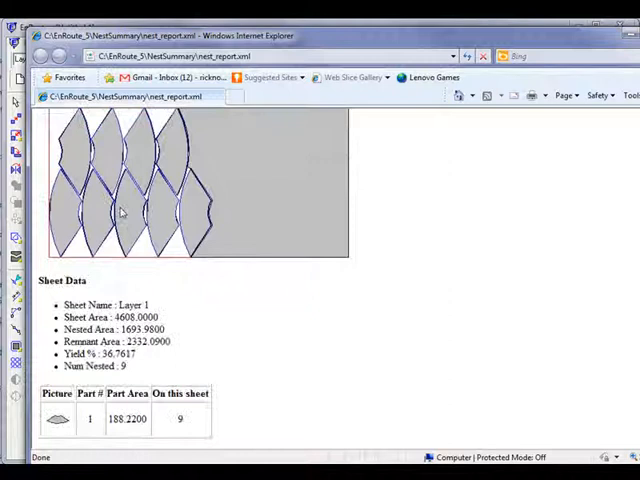
{"action": "mouse_move", "coordinate": [144, 364]}
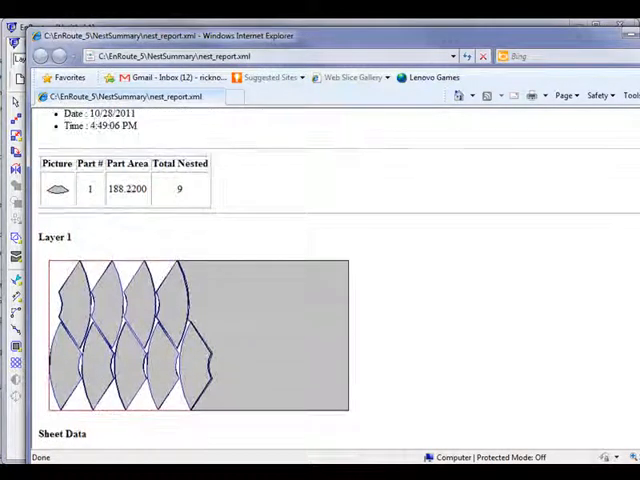
{"action": "scroll", "scroll_direction": "down", "scroll_amount": 3}
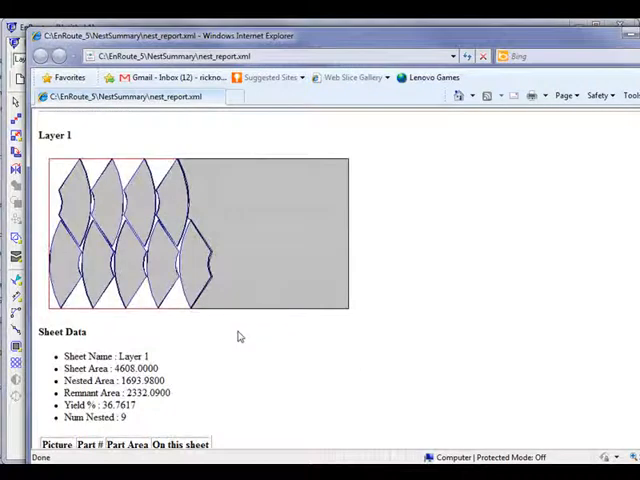
{"action": "scroll", "scroll_direction": "up", "scroll_amount": 3}
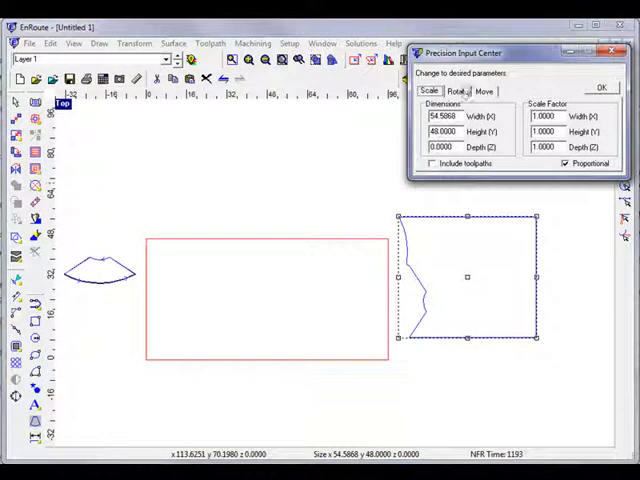
- Rotate the remnant 180 degrees in the Precision Input Center and drag it over to the plate area
{"action": "left_click", "coordinate": [456, 92]}
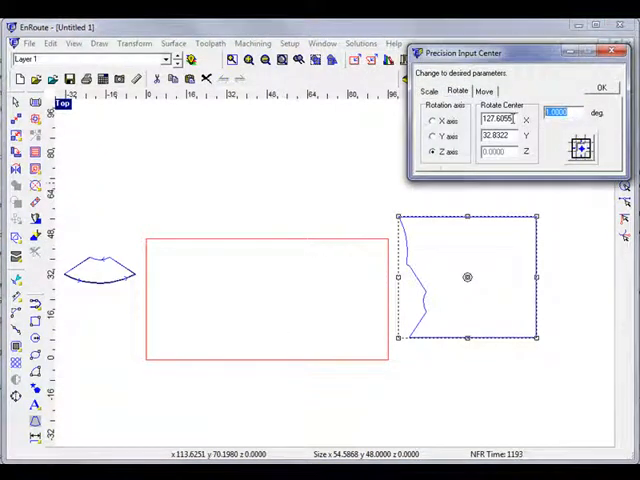
{"action": "type", "text": "180"}
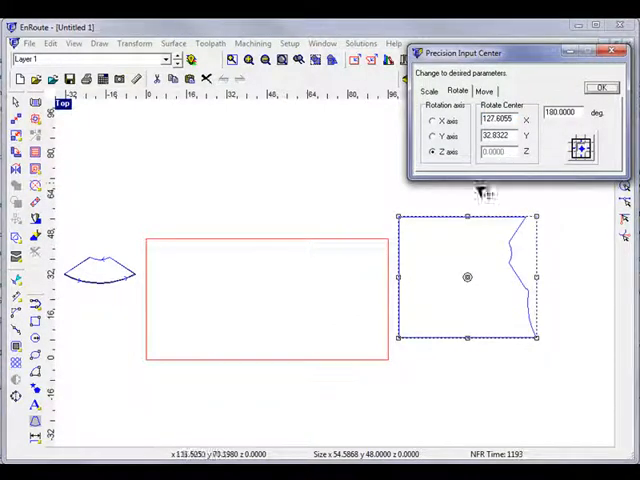
{"action": "left_click", "coordinate": [428, 92]}
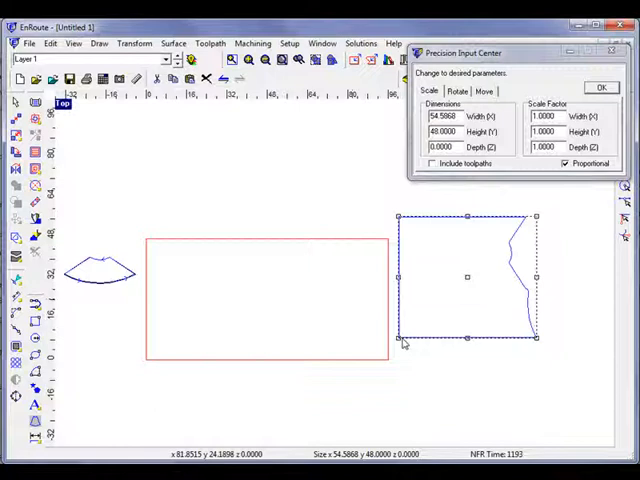
{"action": "left_click_drag", "start_coordinate": [468, 276], "coordinate": [212, 298]}
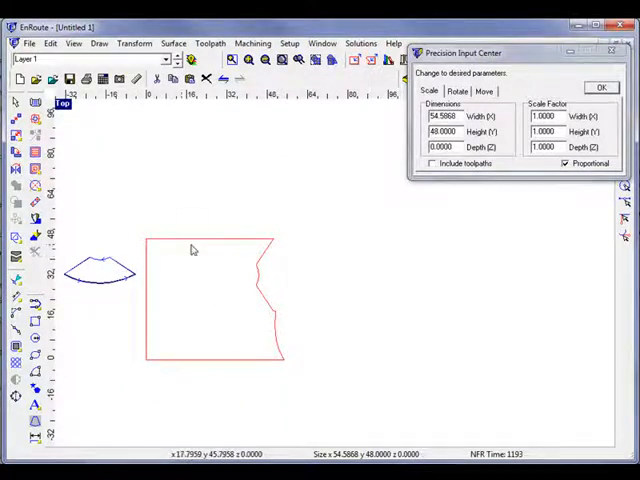
- Select the part shape to nest it against the new notched remnant plate
{"action": "left_click", "coordinate": [100, 270]}
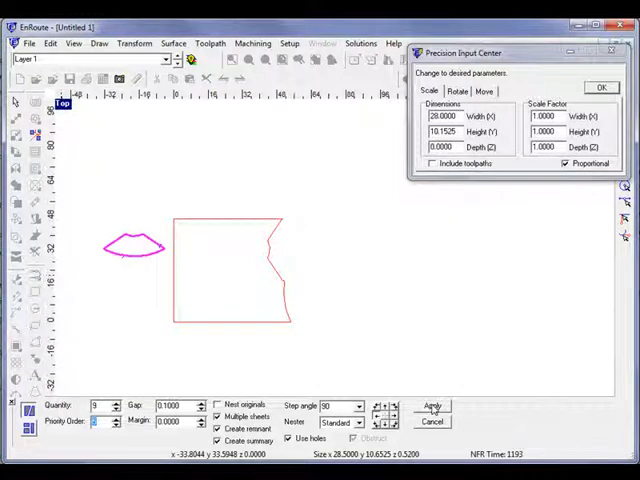
- Apply the nest so copies of the part fill the left side of the remnant plate
{"action": "left_click", "coordinate": [432, 404]}
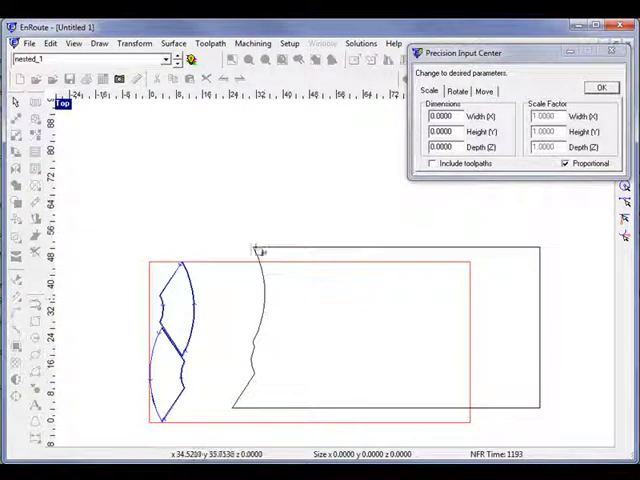
{"action": "mouse_move", "coordinate": [270, 244]}
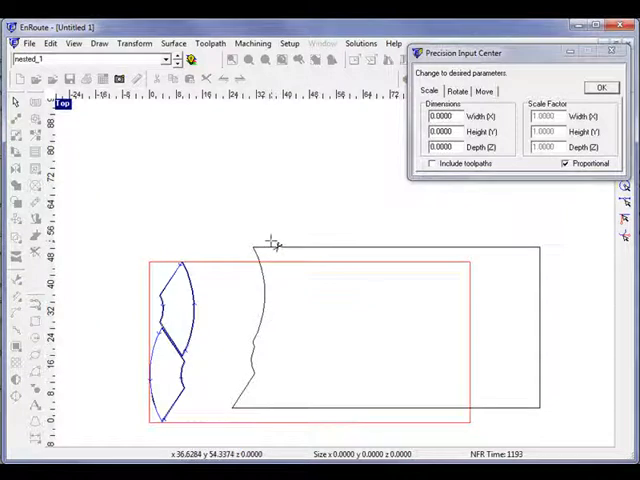